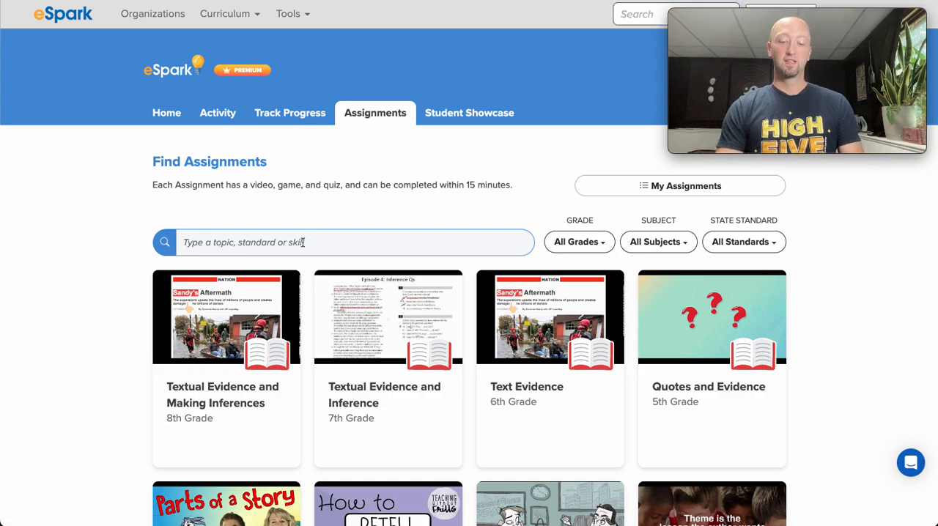
Search the assignment finder for Reading Lab phonics assignments and browse the first-grade results
text(phonics)
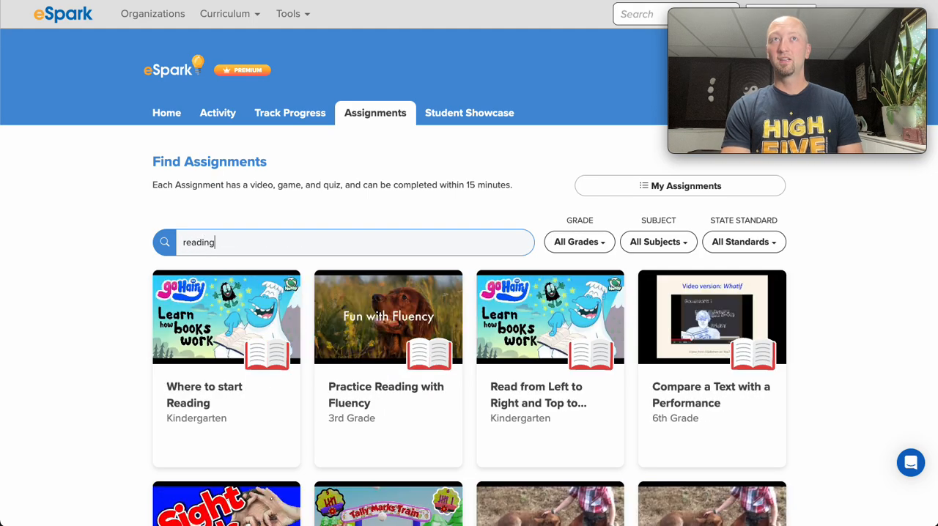
text(lab)
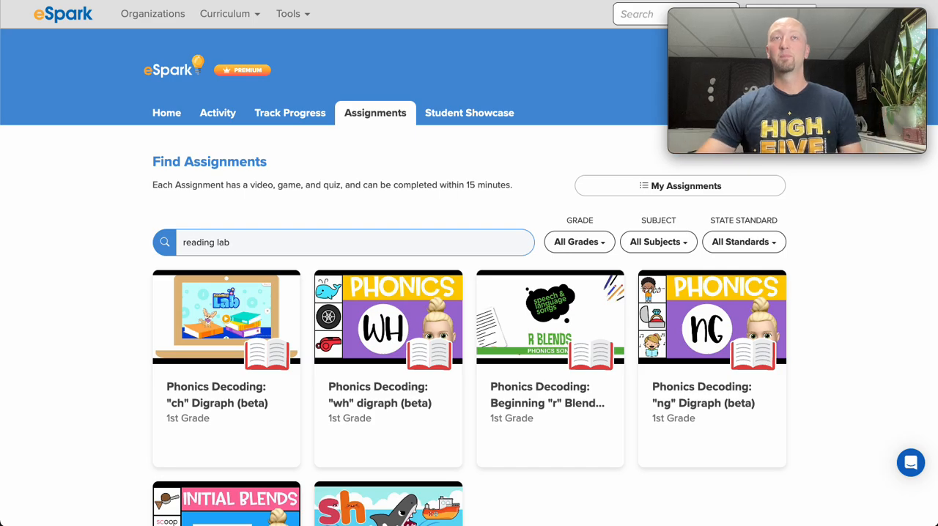
scroll(down, 3)
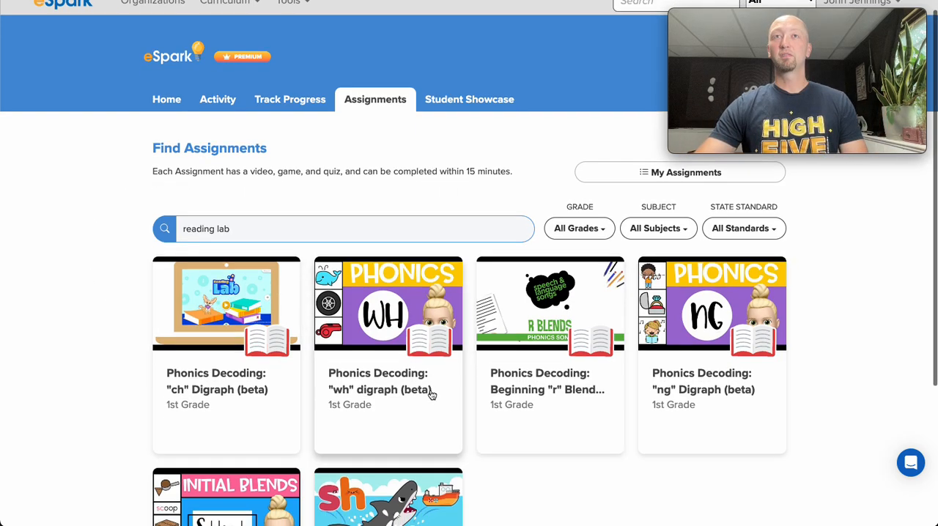
scroll(down, 3)
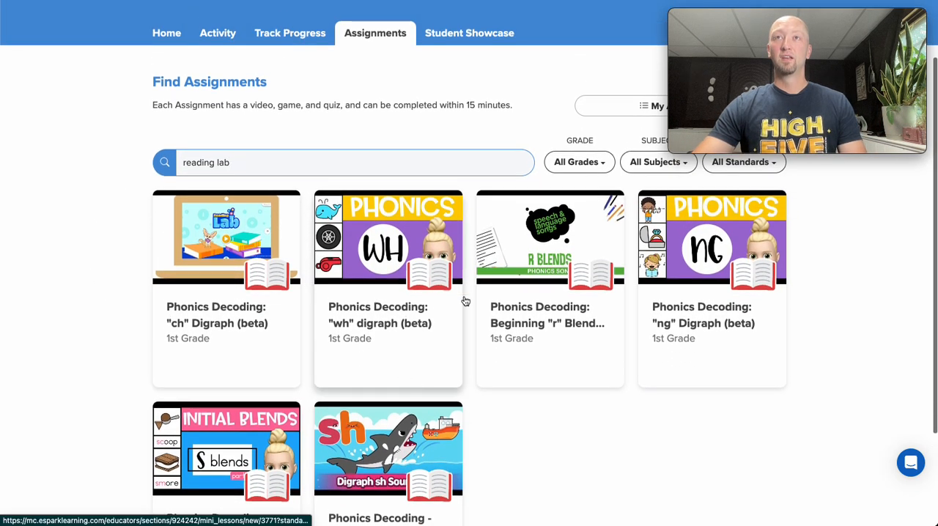
mouse_move(533, 333)
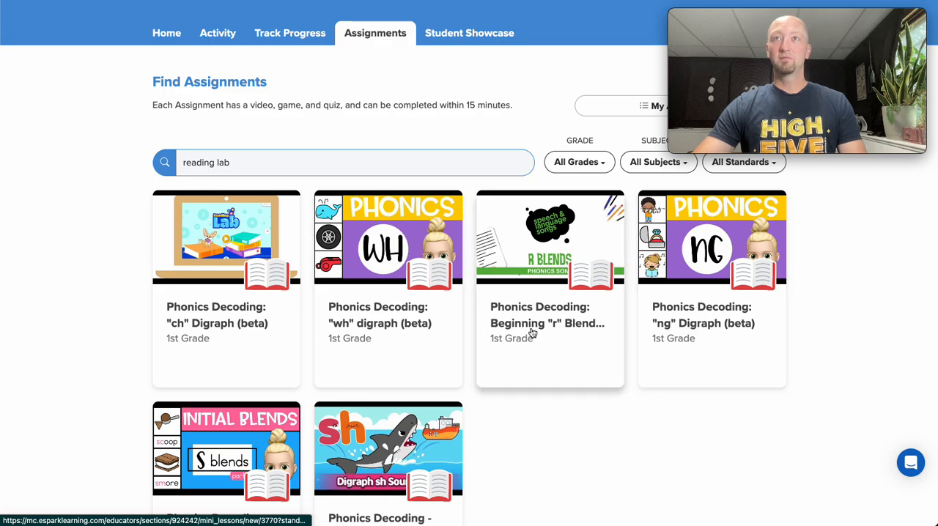
mouse_move(396, 334)
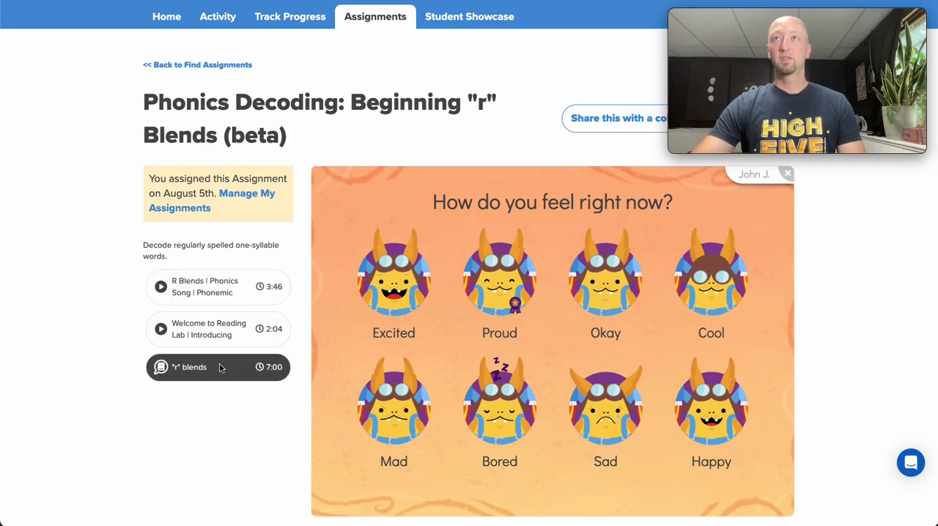
Assign Beginning "r" Blends, adjusting which students are selected in Edit Students
scroll(up, 3)
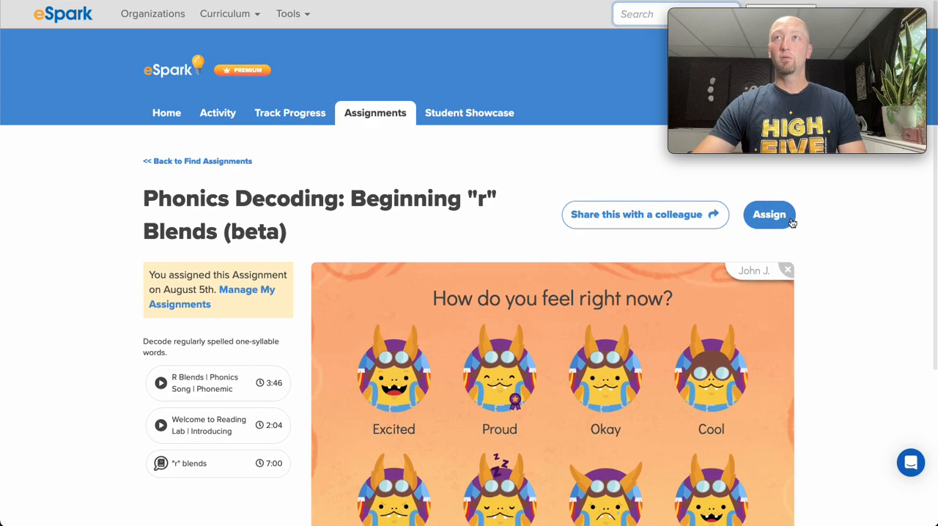
click(769, 215)
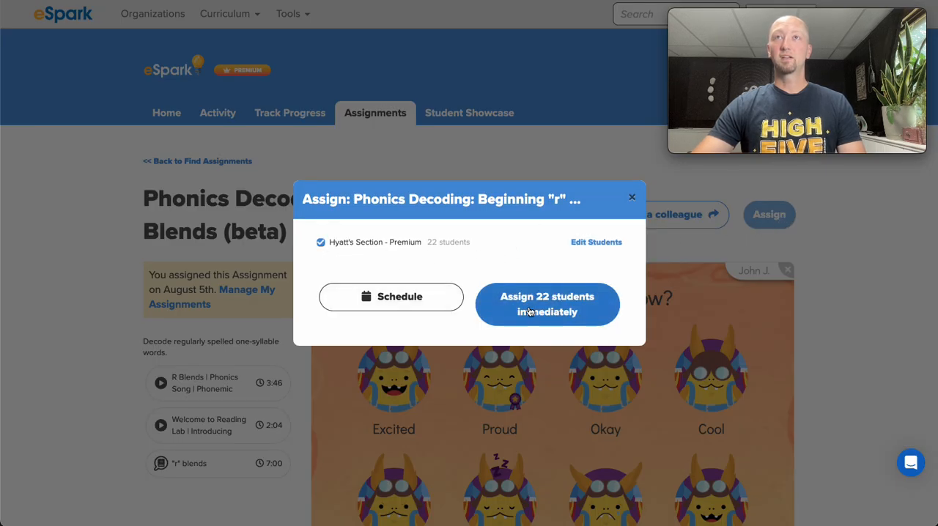
click(596, 242)
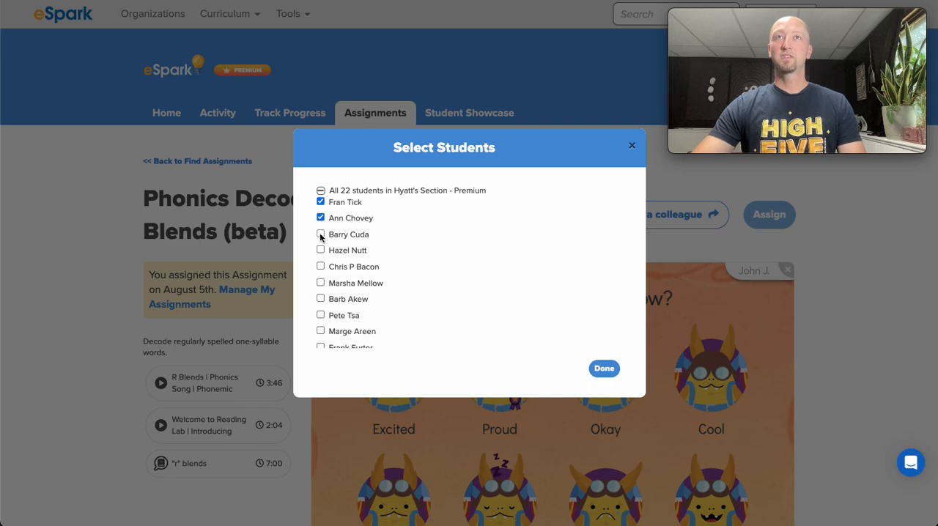
click(320, 202)
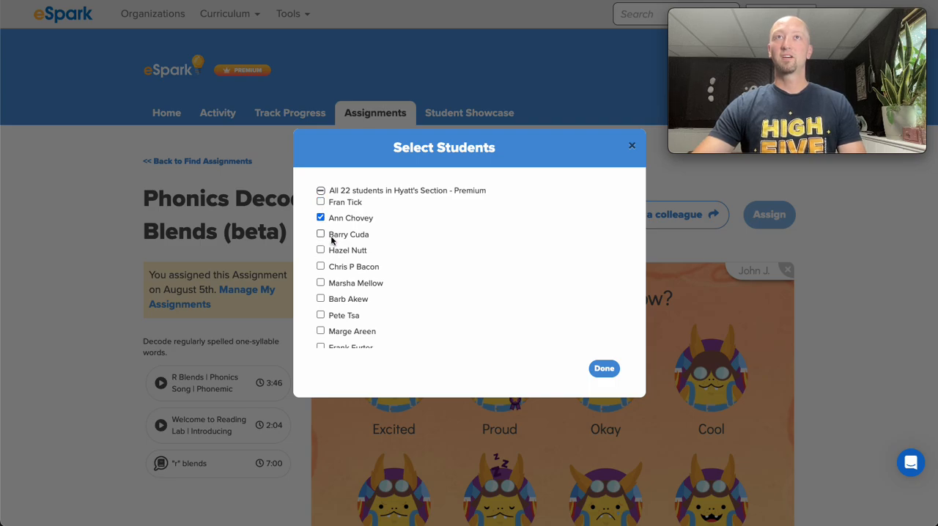
click(604, 369)
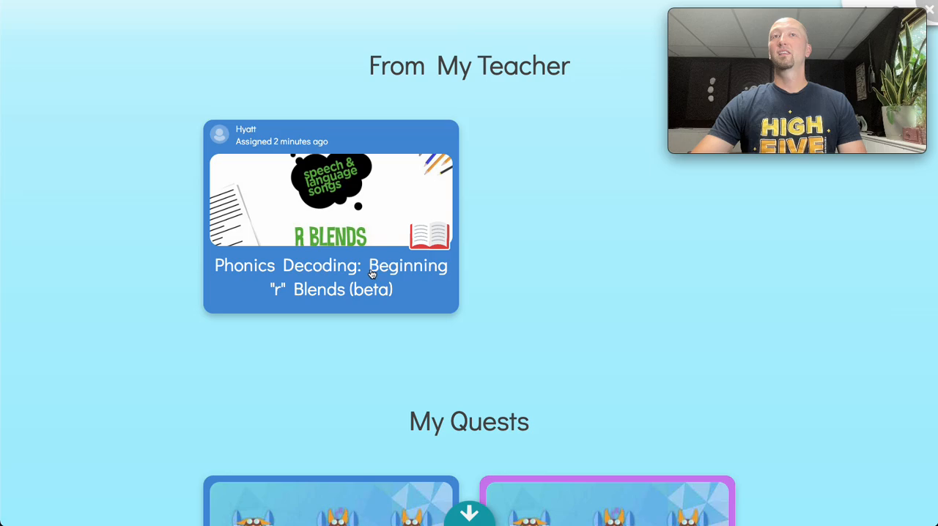
mouse_move(379, 169)
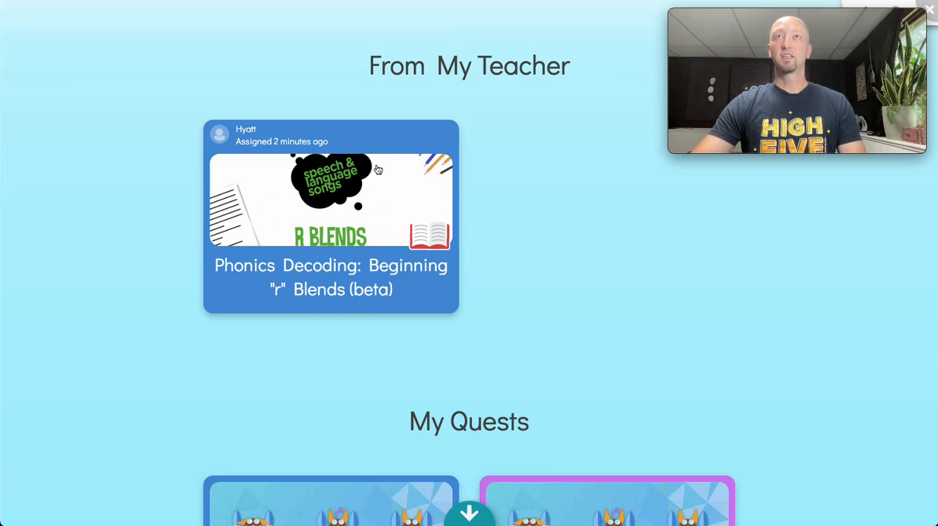
Open the Phonics Decoding: Beginning "r" Blends card under From My Teacher
click(331, 216)
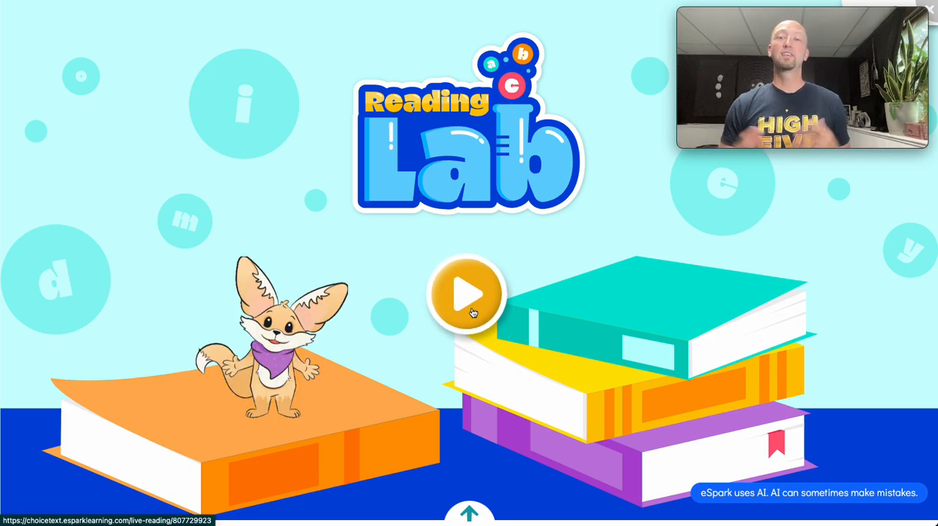
Start Reading Lab and advance through the r blend intro and the word crop with its picture
click(468, 294)
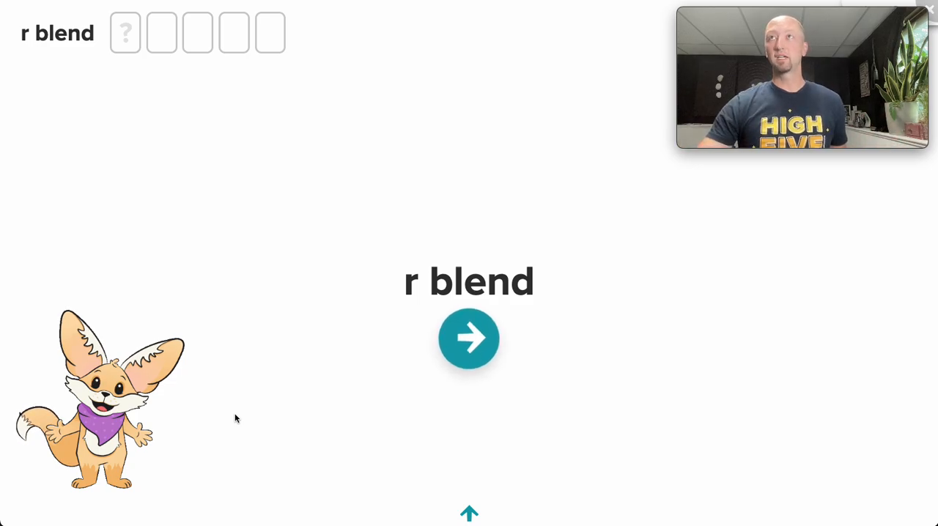
click(469, 338)
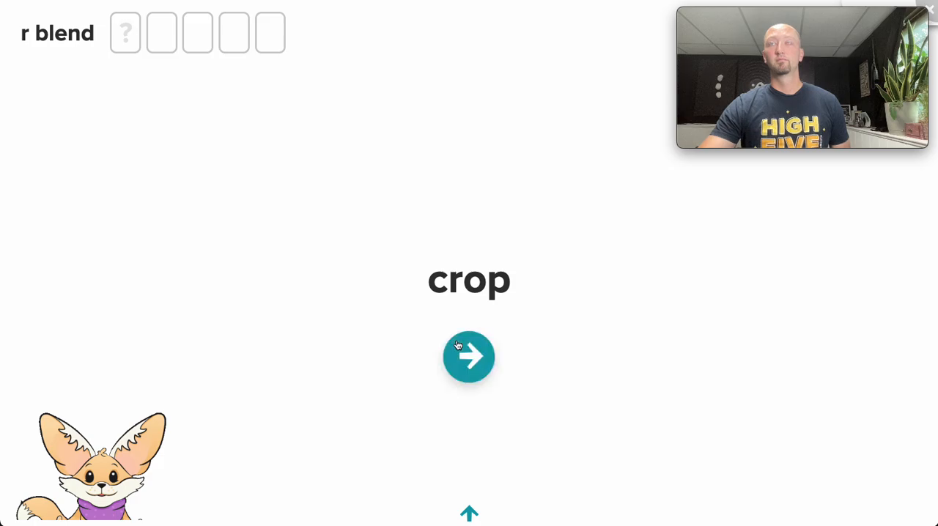
click(468, 357)
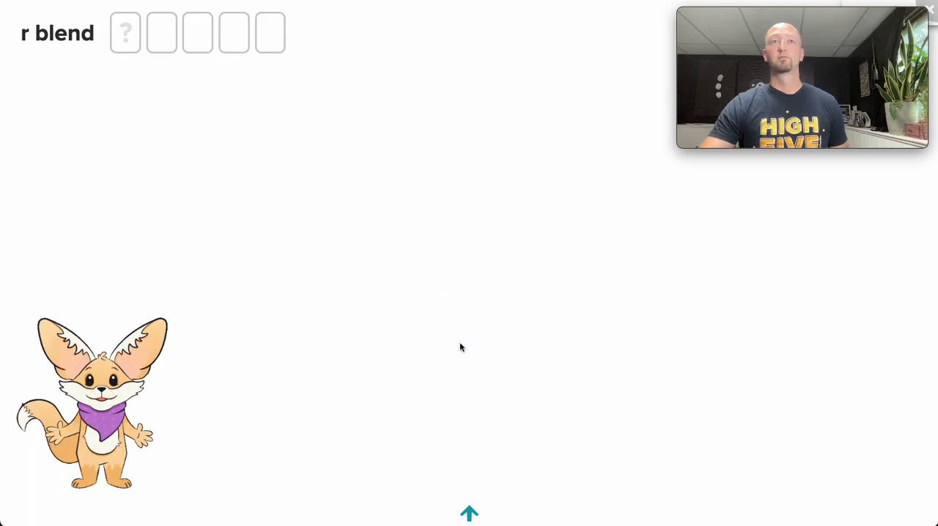
click(468, 513)
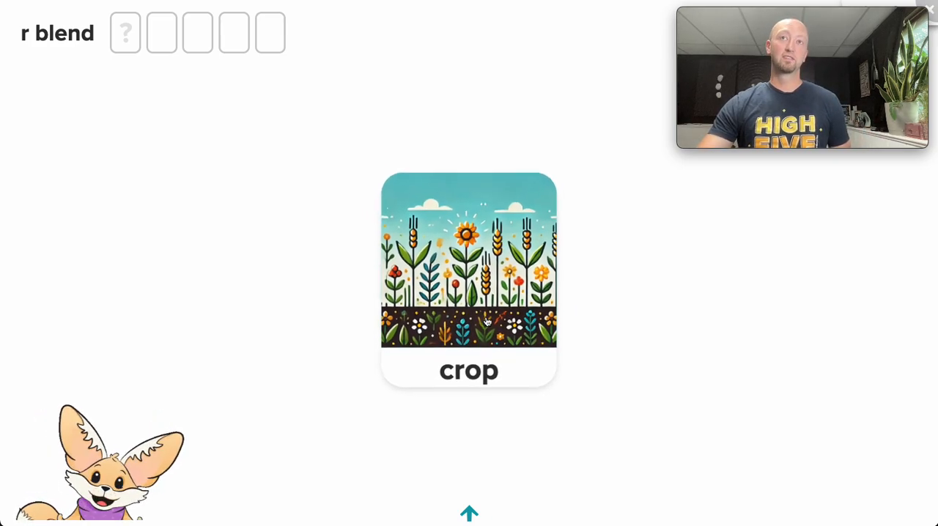
click(468, 279)
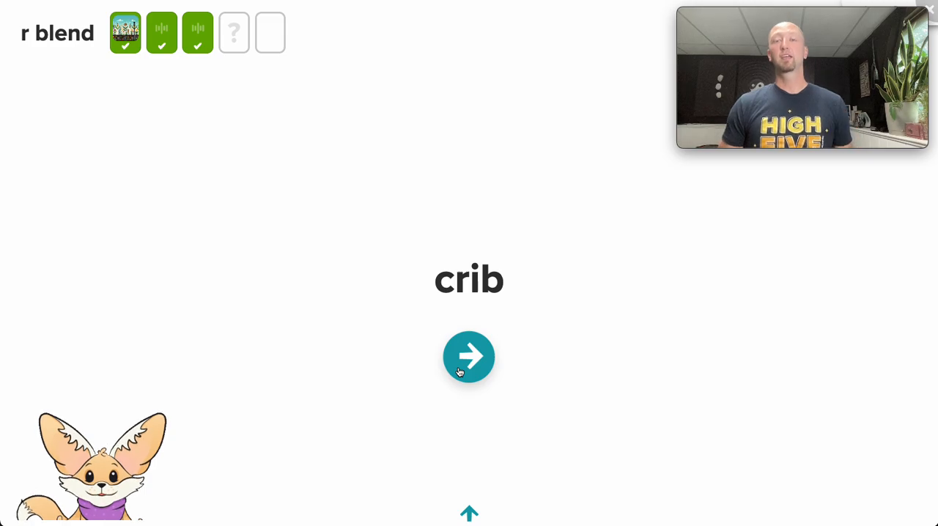
Practise blending the word crib, hearing the whole word and its c and i sounds
click(468, 357)
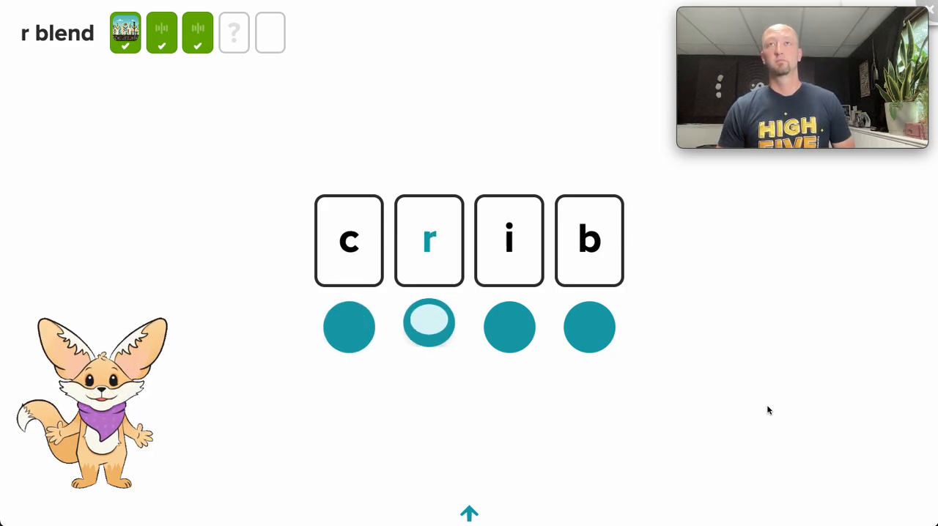
click(589, 327)
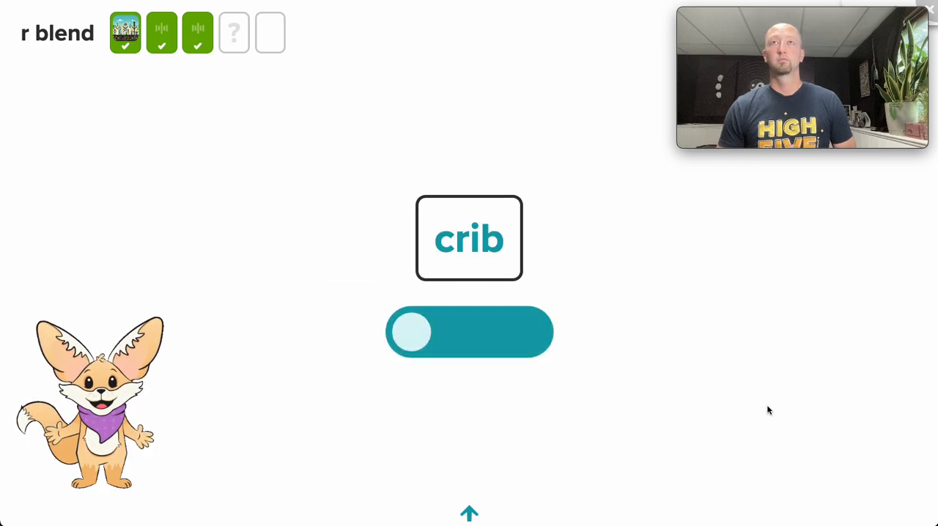
click(469, 331)
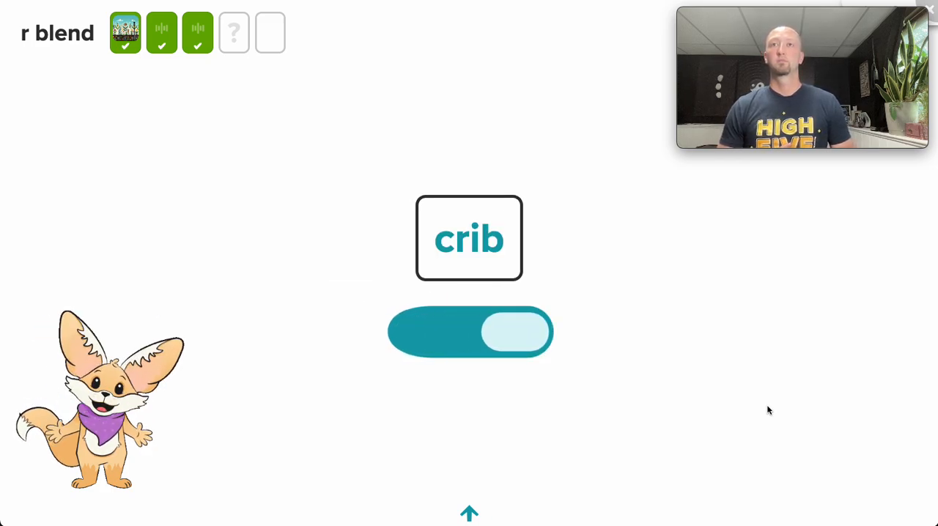
click(469, 331)
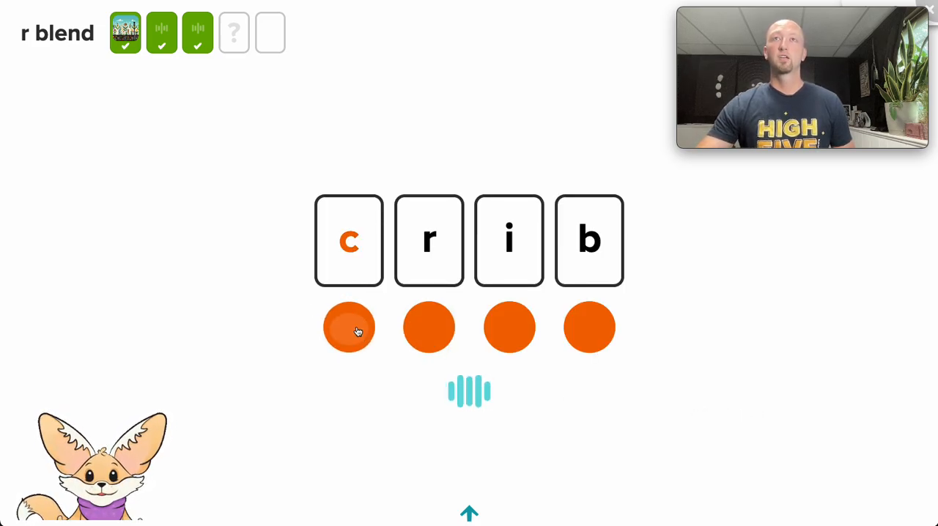
click(508, 327)
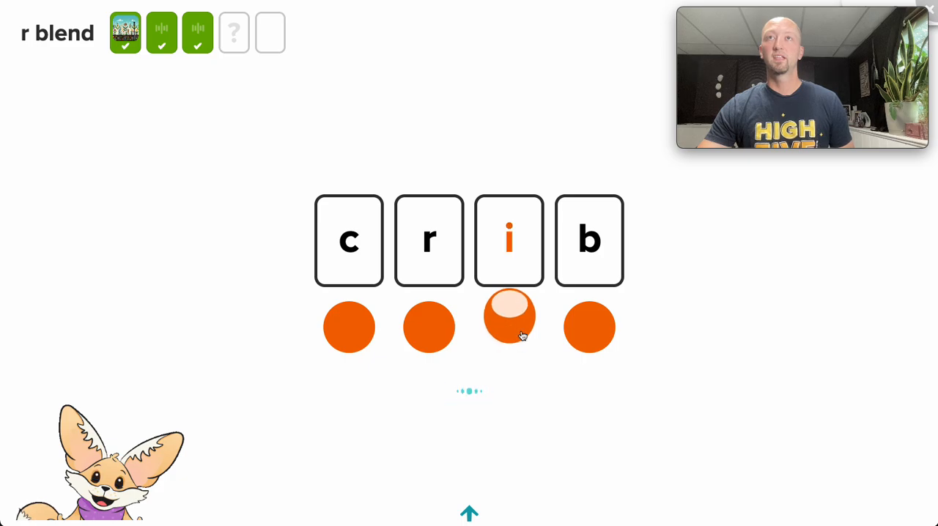
click(509, 317)
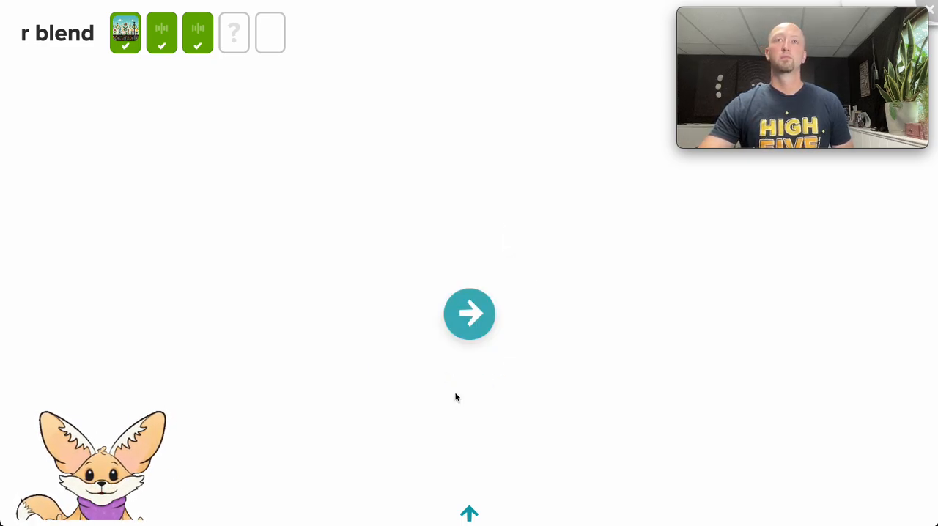
click(469, 314)
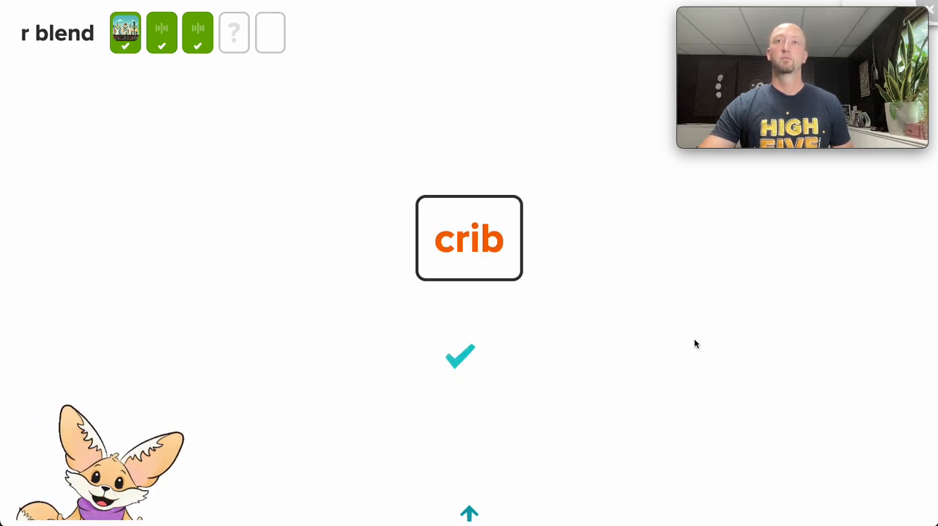
Submit the recorded reading of crib and continue past its picture card
click(469, 359)
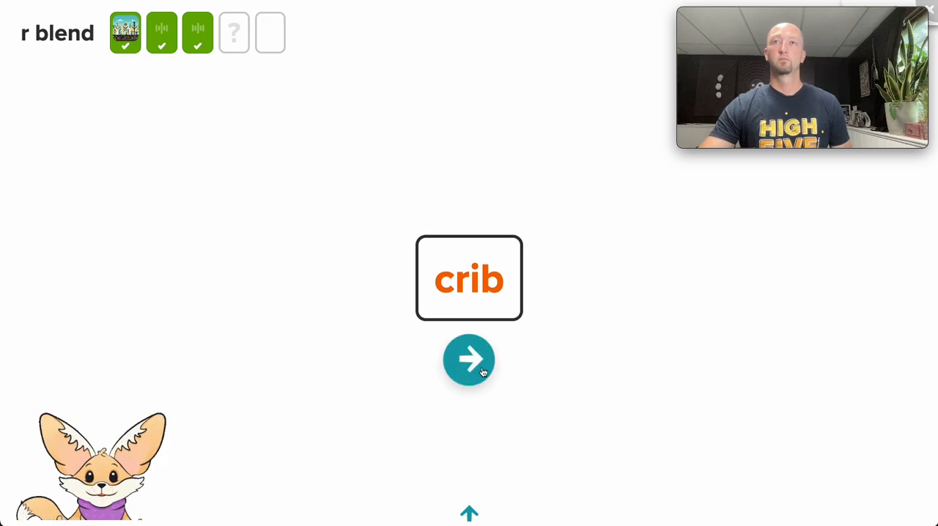
click(468, 360)
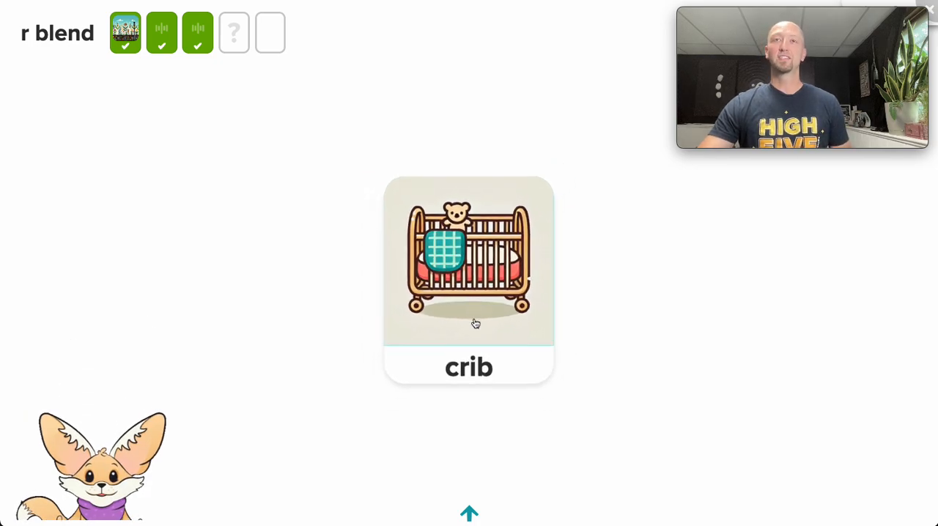
click(468, 281)
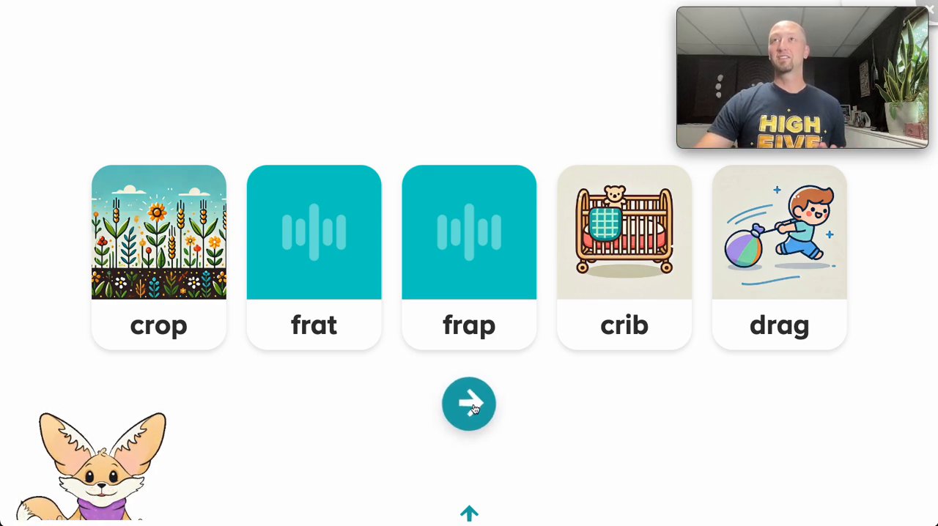
Finish the five-word r-blend review, give a thumbs up, and high-five the mascot
click(469, 404)
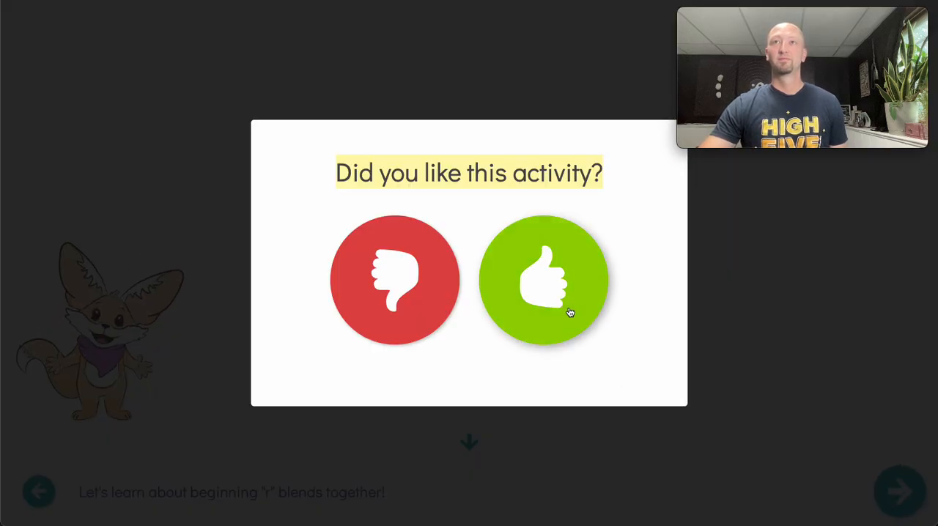
click(543, 280)
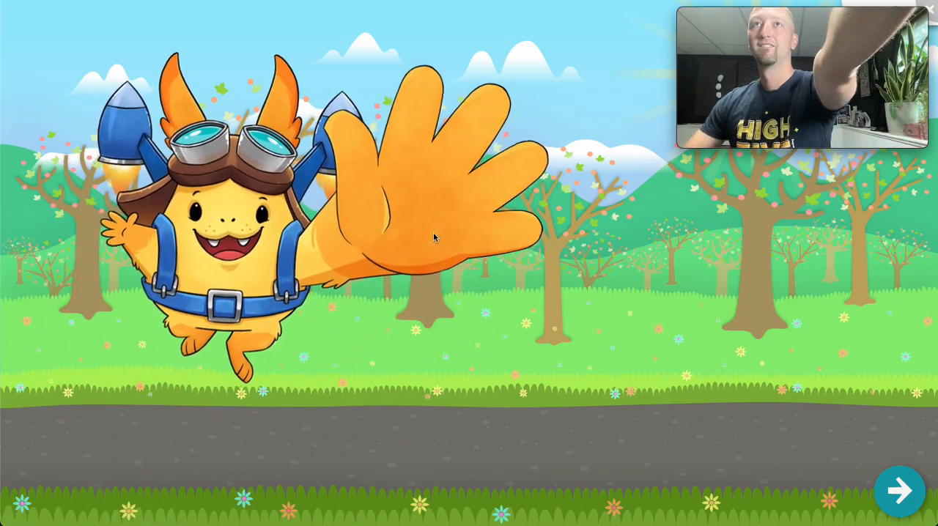
click(900, 491)
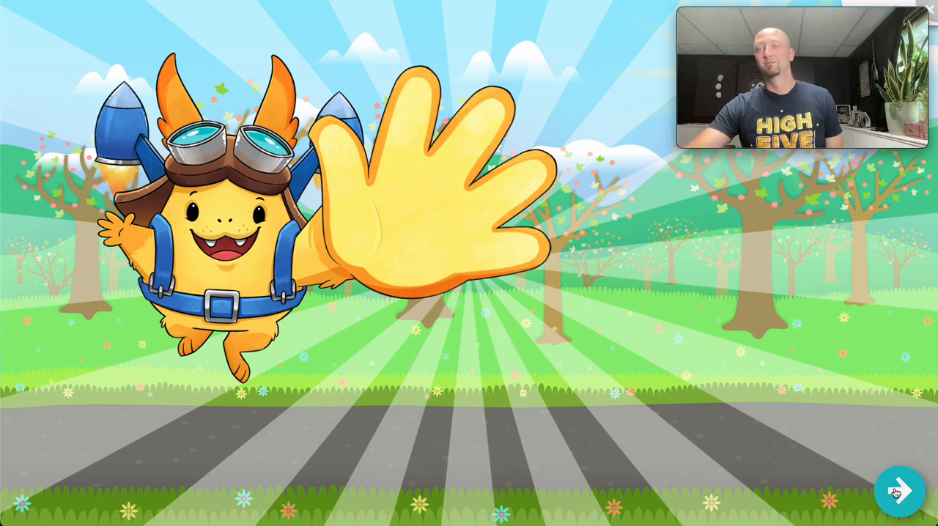
click(900, 491)
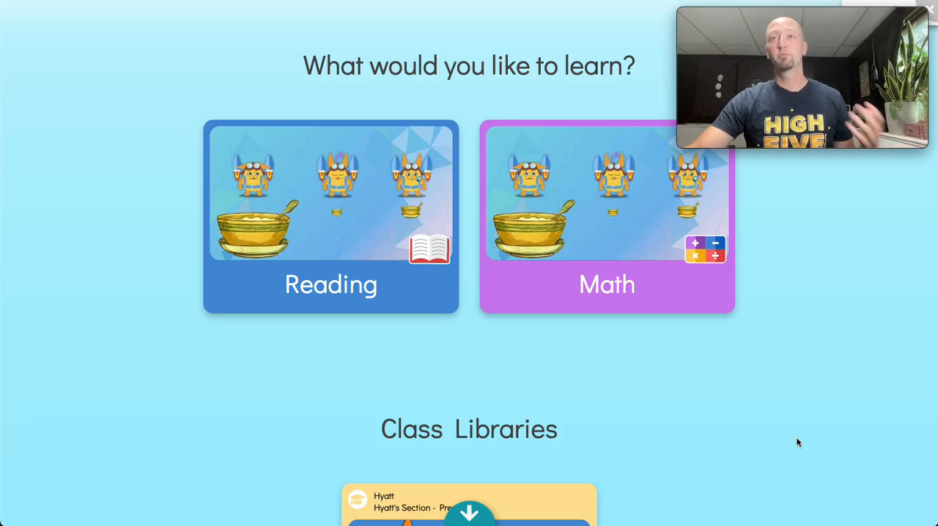
mouse_move(820, 418)
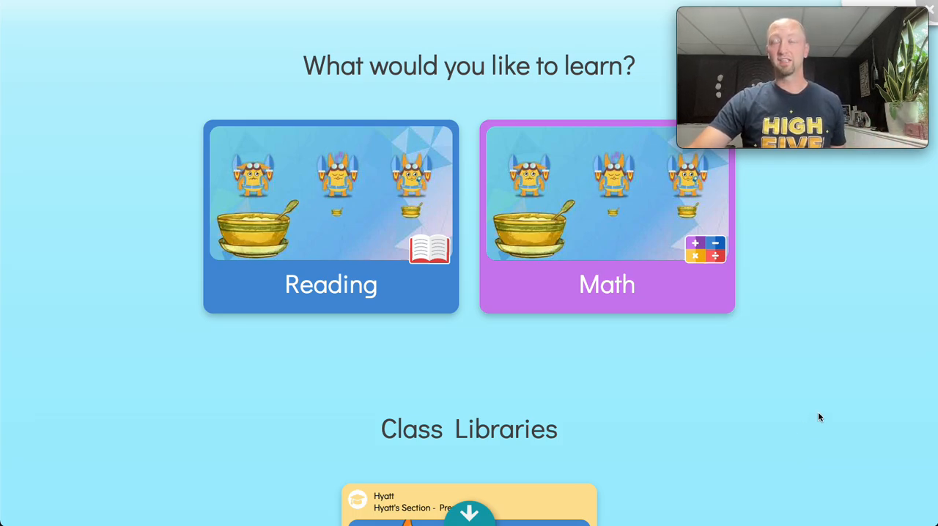
mouse_move(798, 408)
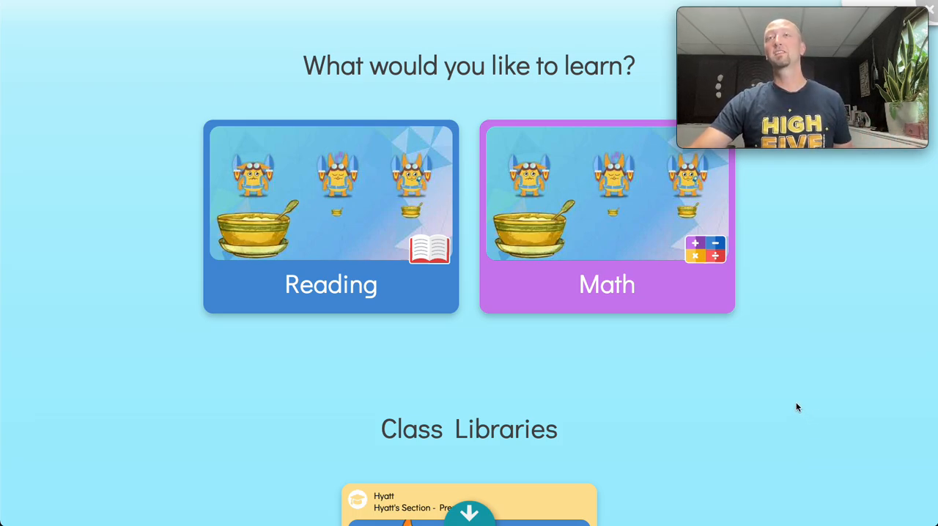
mouse_move(521, 310)
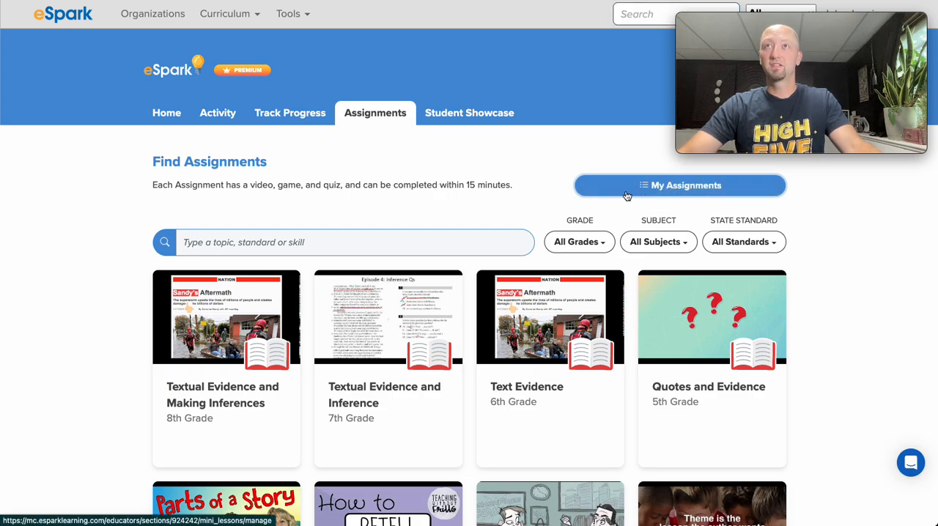
mouse_move(462, 221)
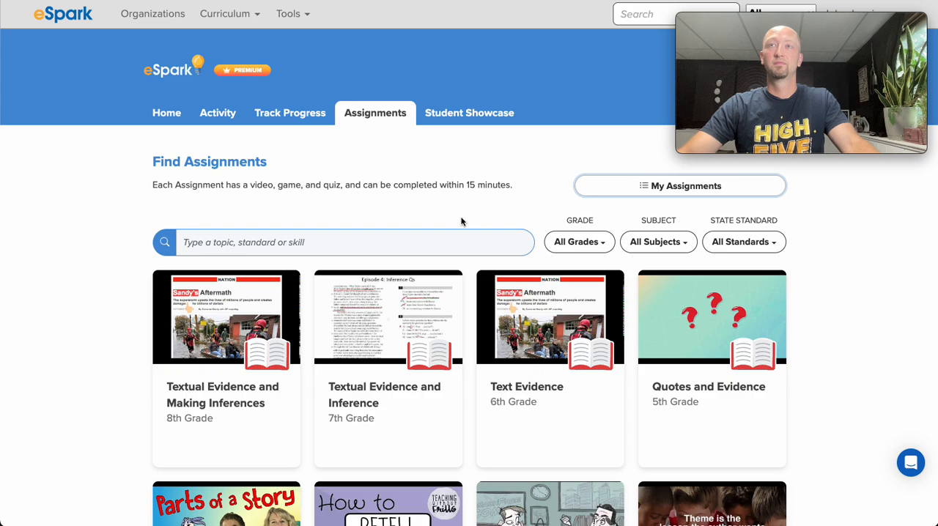
Open the Beginning "r" Blends results from My Assignments and view Student Progress responses
click(680, 186)
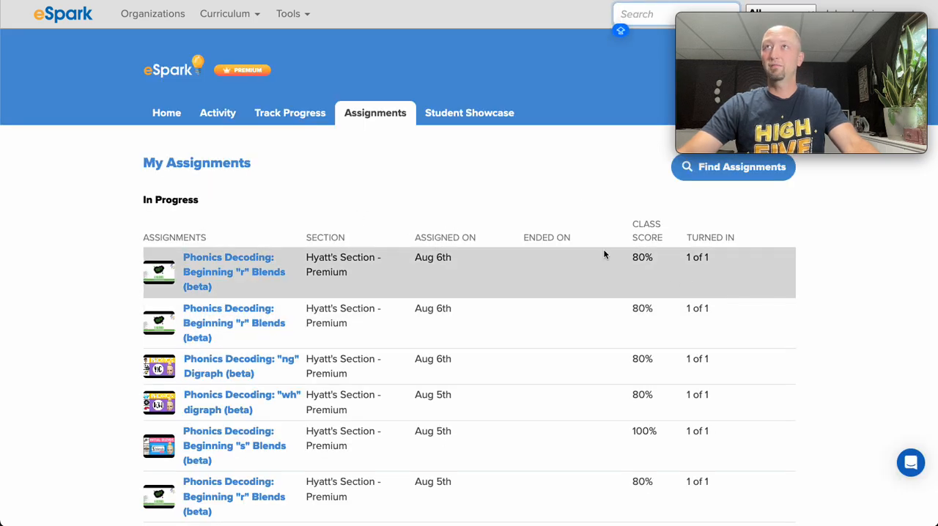
mouse_move(234, 271)
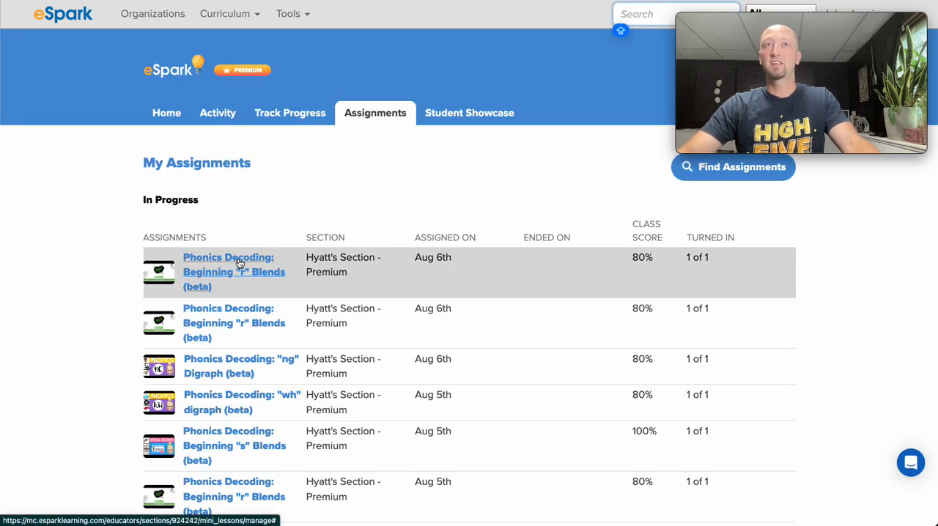
click(228, 258)
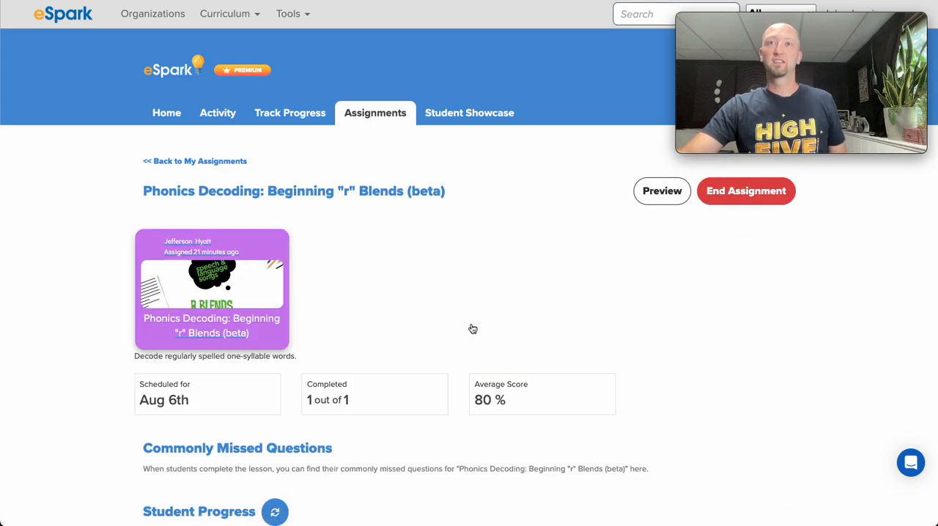
scroll(down, 3)
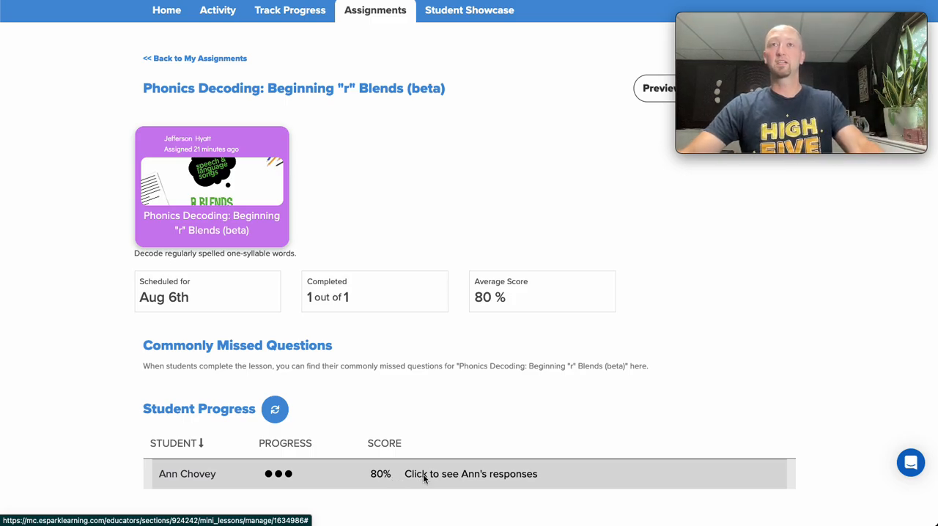
click(471, 473)
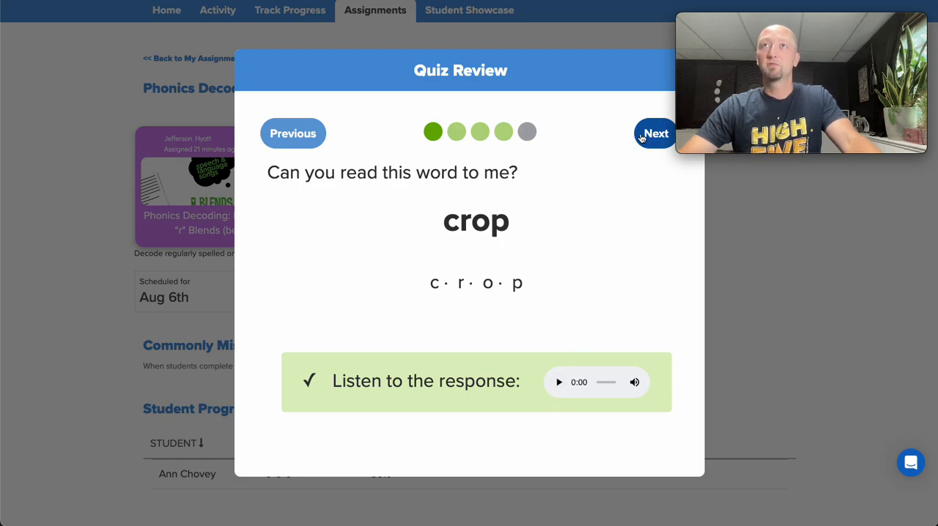
Step through the quiz words and play back the student's recording of drag
click(654, 133)
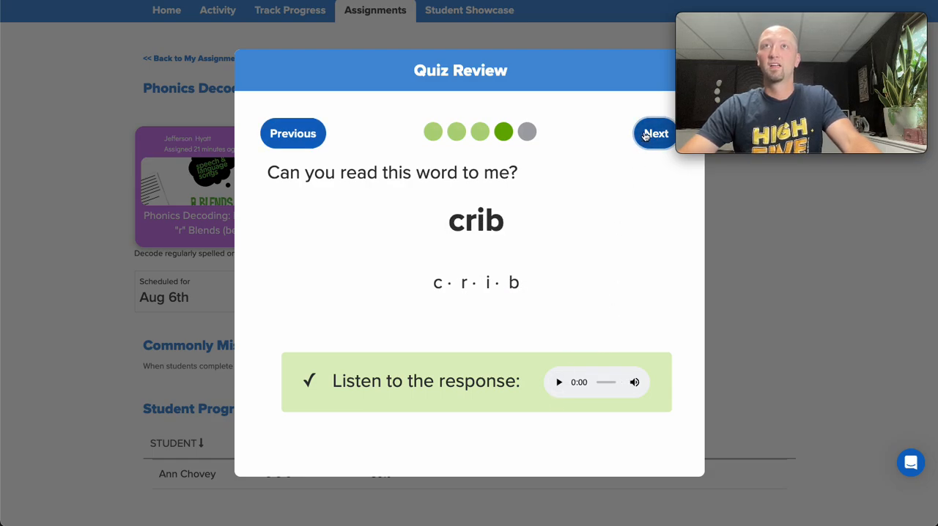
click(655, 132)
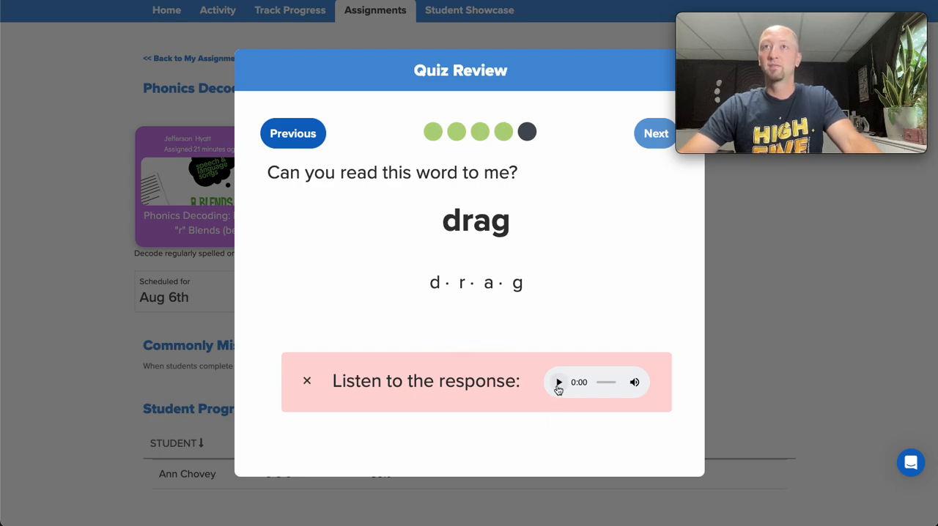
click(558, 382)
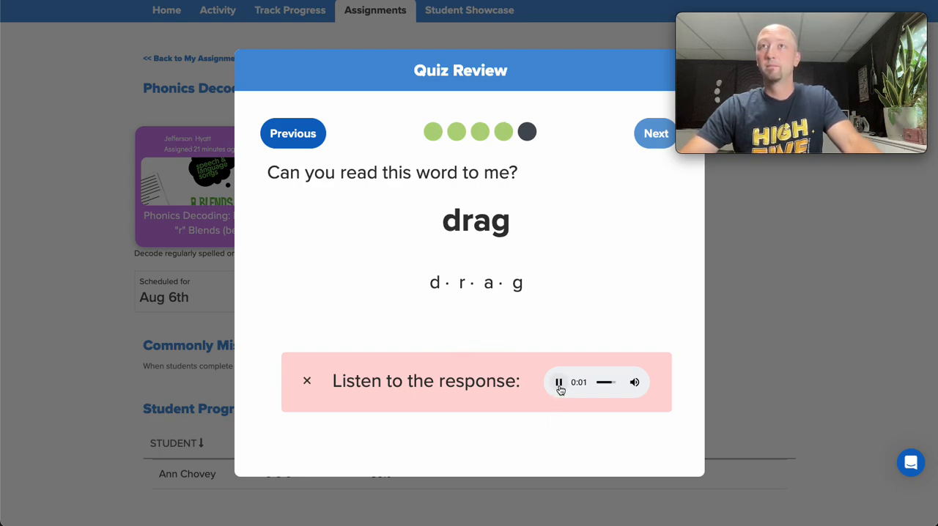
click(559, 382)
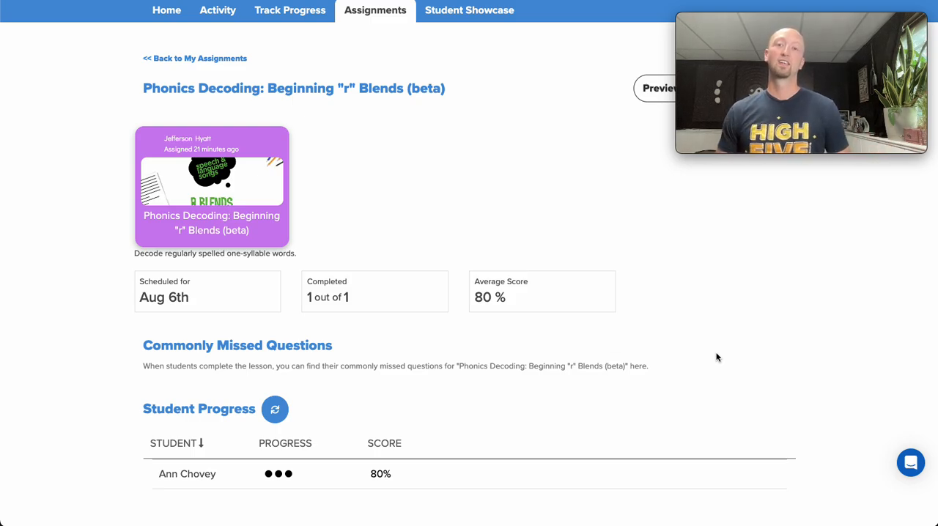
mouse_move(821, 396)
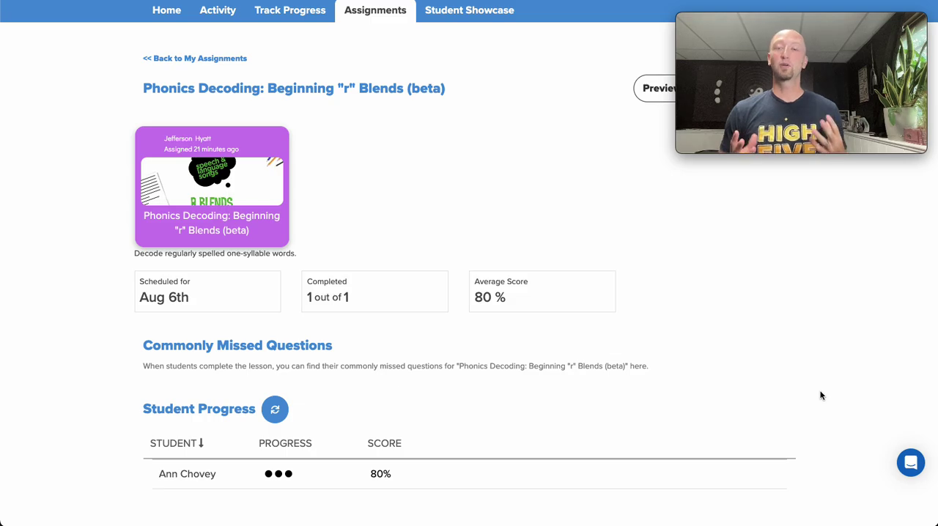